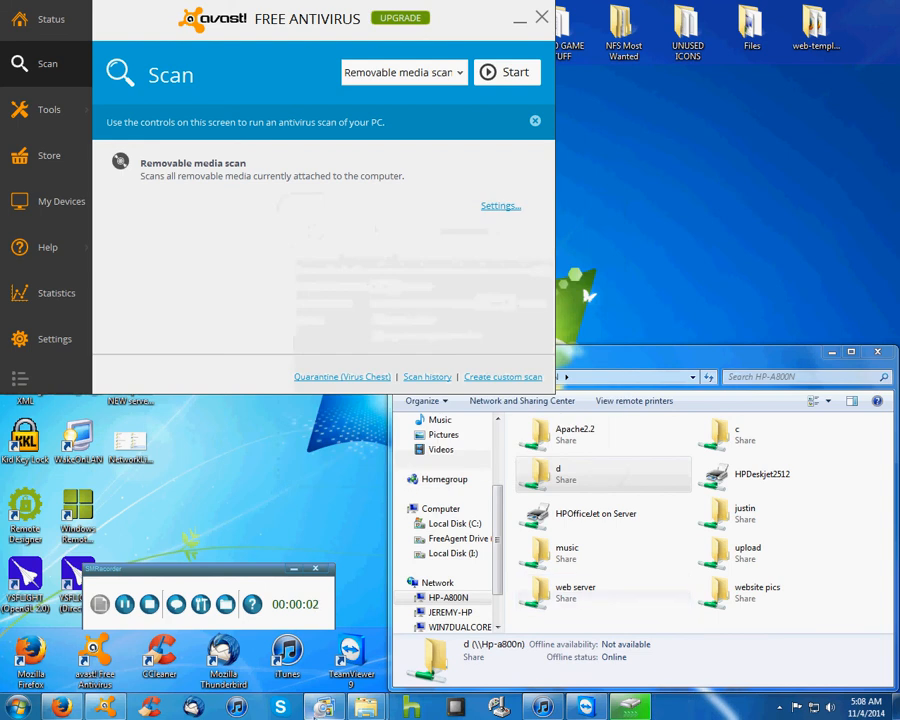
# Step: Select the Removable media scan on Avast's Scan page without starting it
pyautogui.click(324, 708)
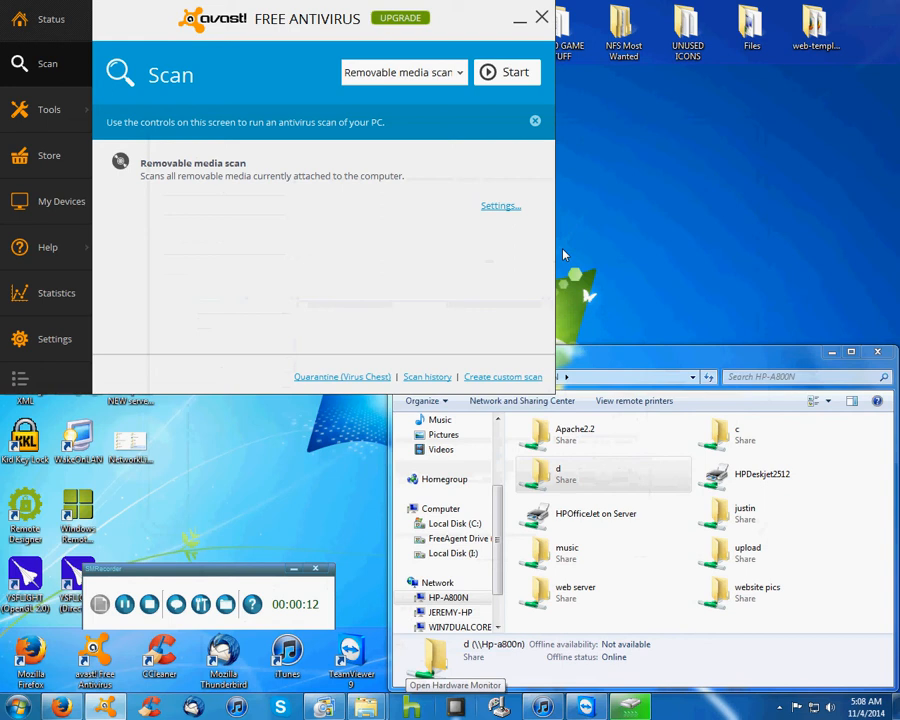
pyautogui.moveTo(516, 248)
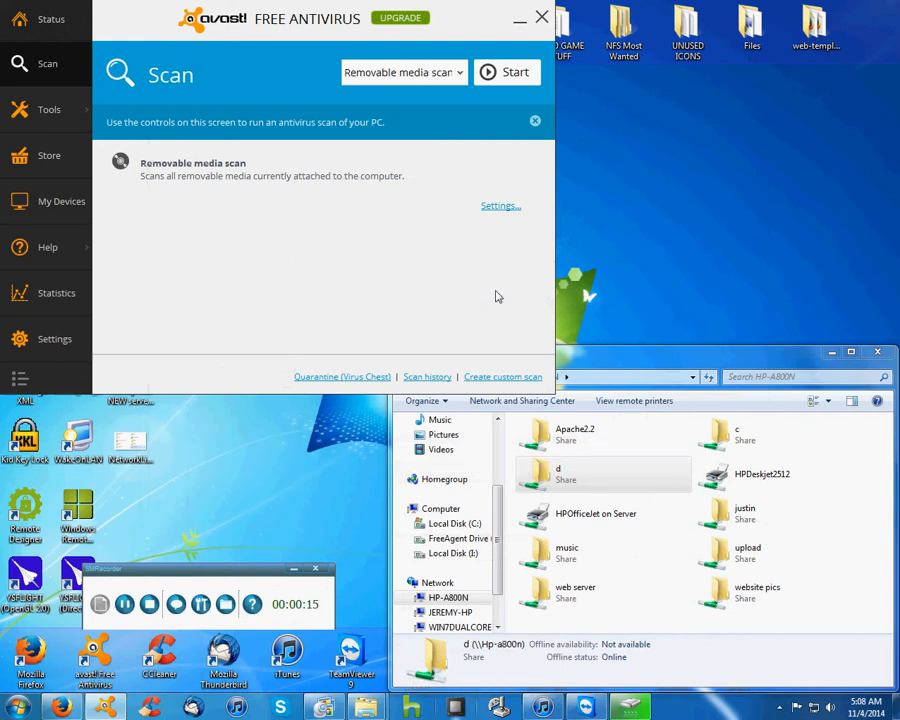
pyautogui.moveTo(504, 296)
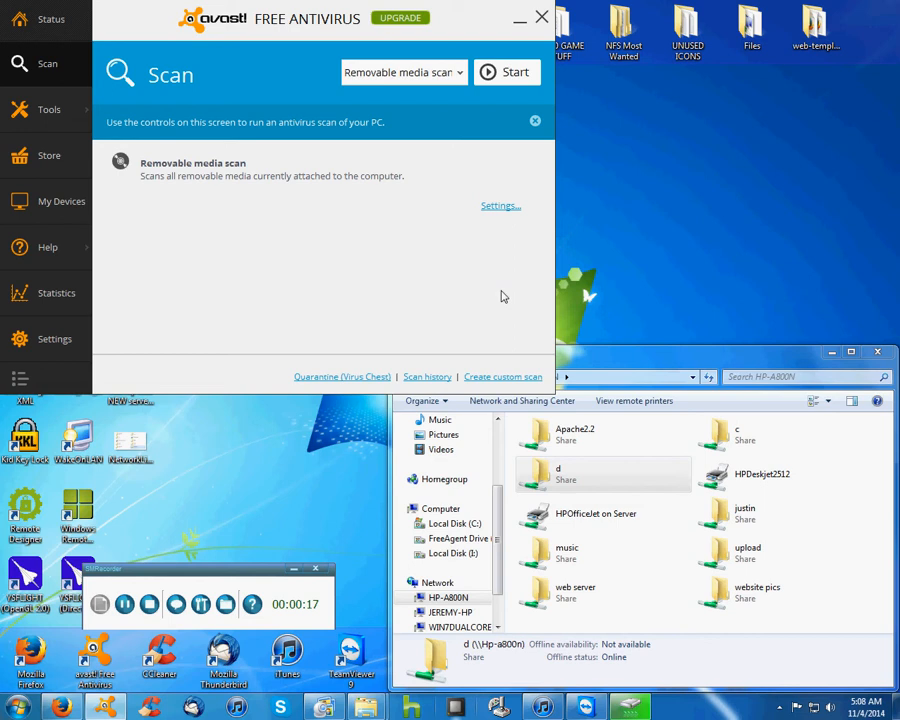
pyautogui.moveTo(434, 292)
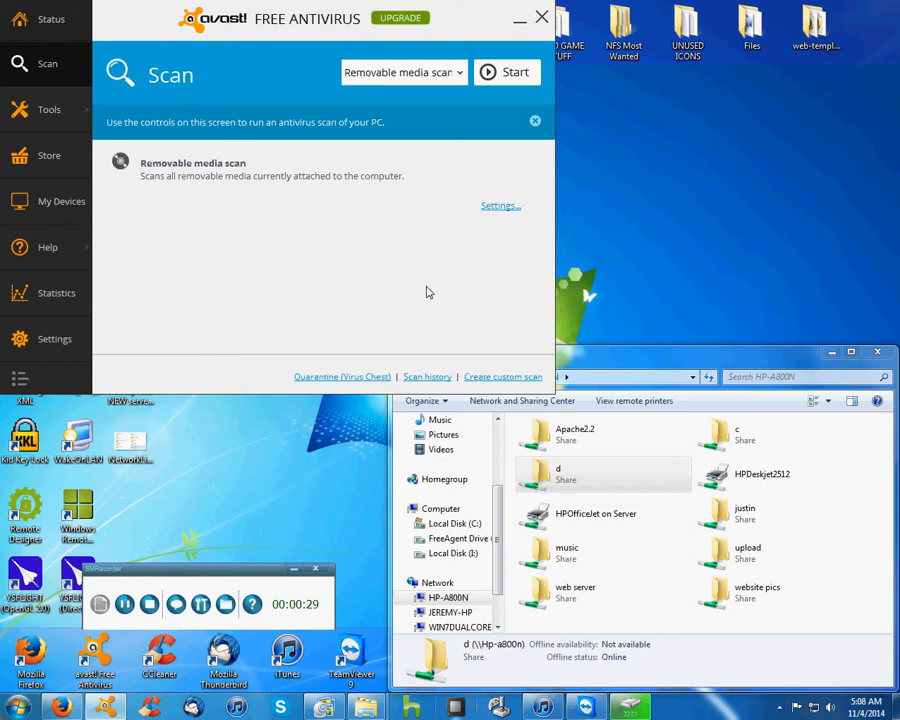
pyautogui.moveTo(444, 244)
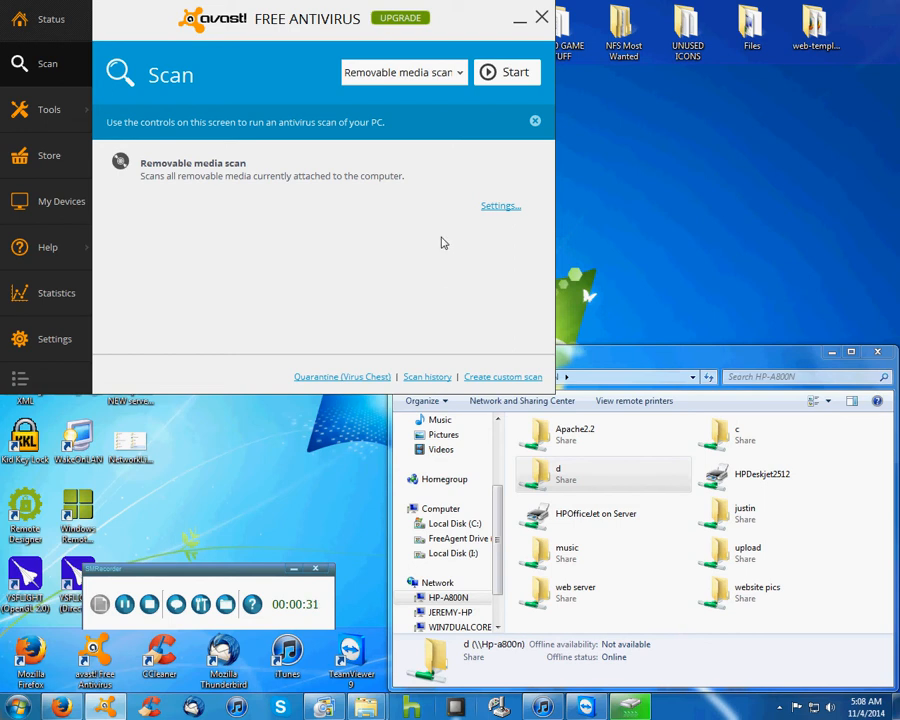
pyautogui.moveTo(304, 328)
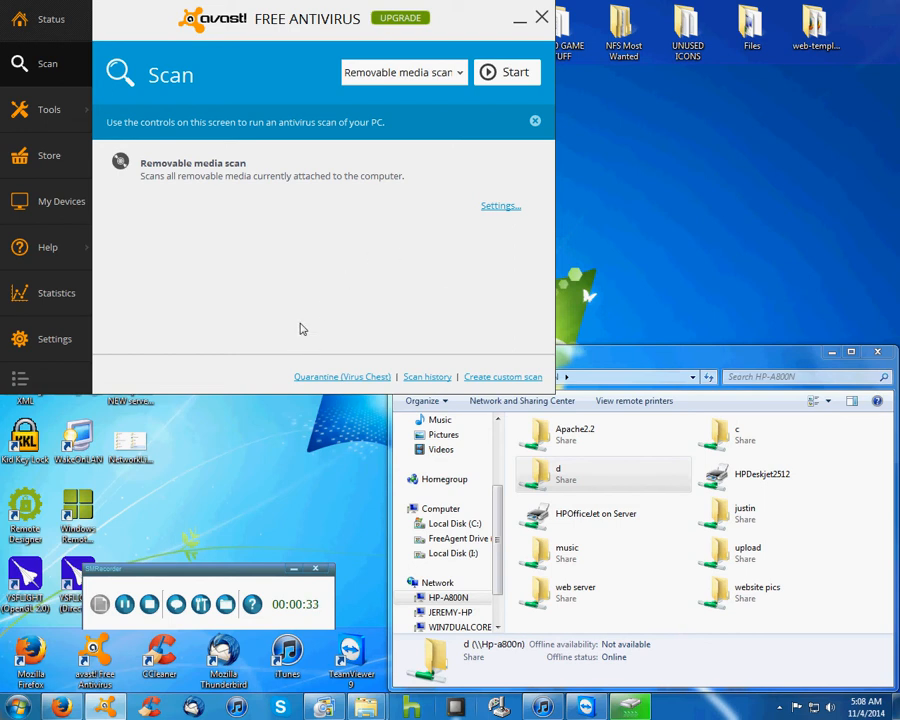
pyautogui.moveTo(306, 318)
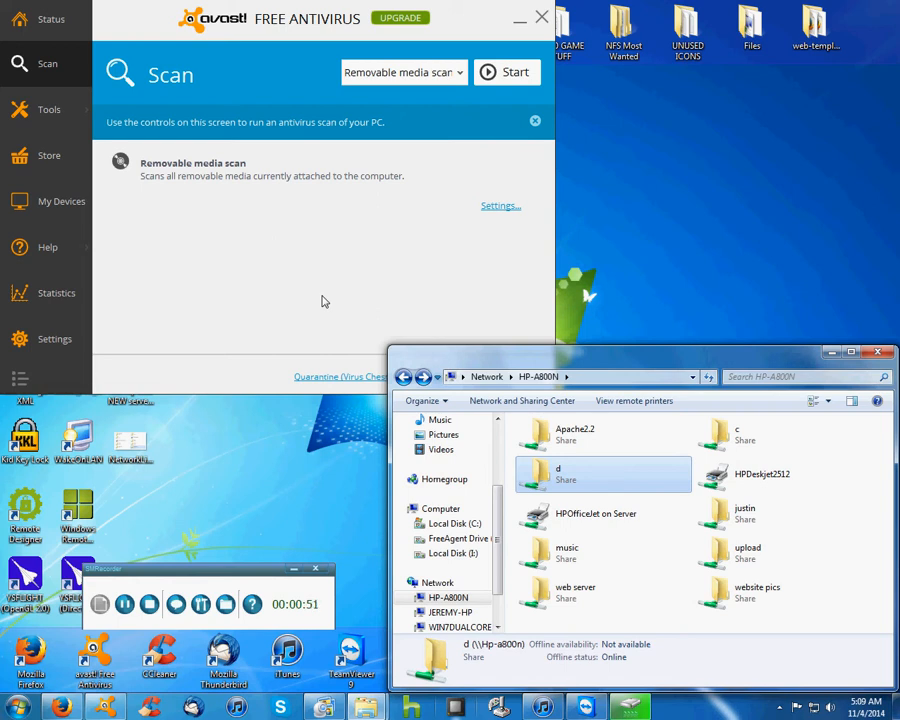
pyautogui.moveTo(304, 288)
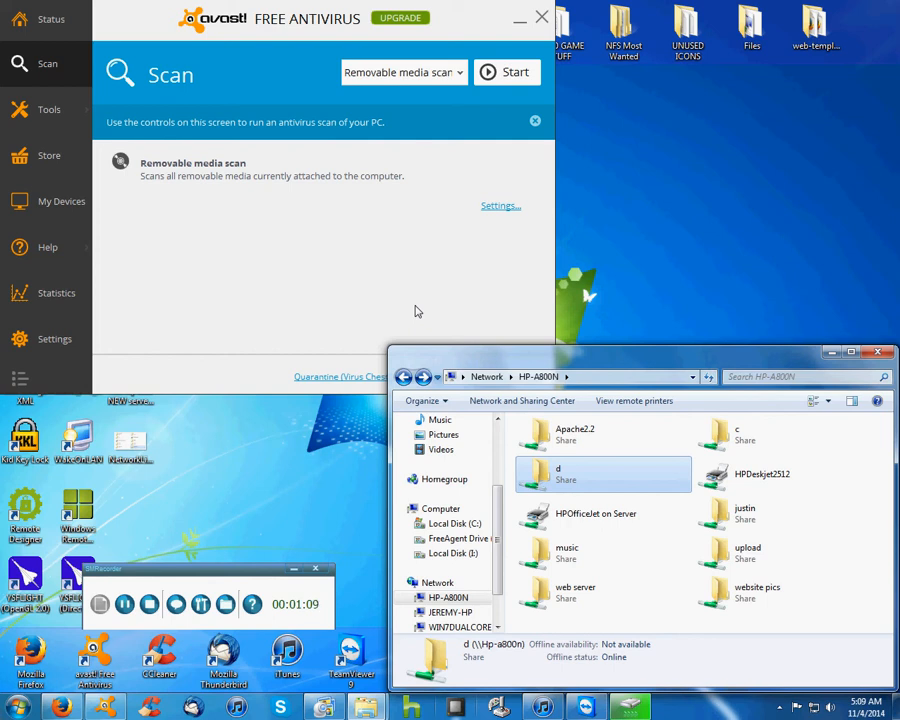
pyautogui.moveTo(428, 296)
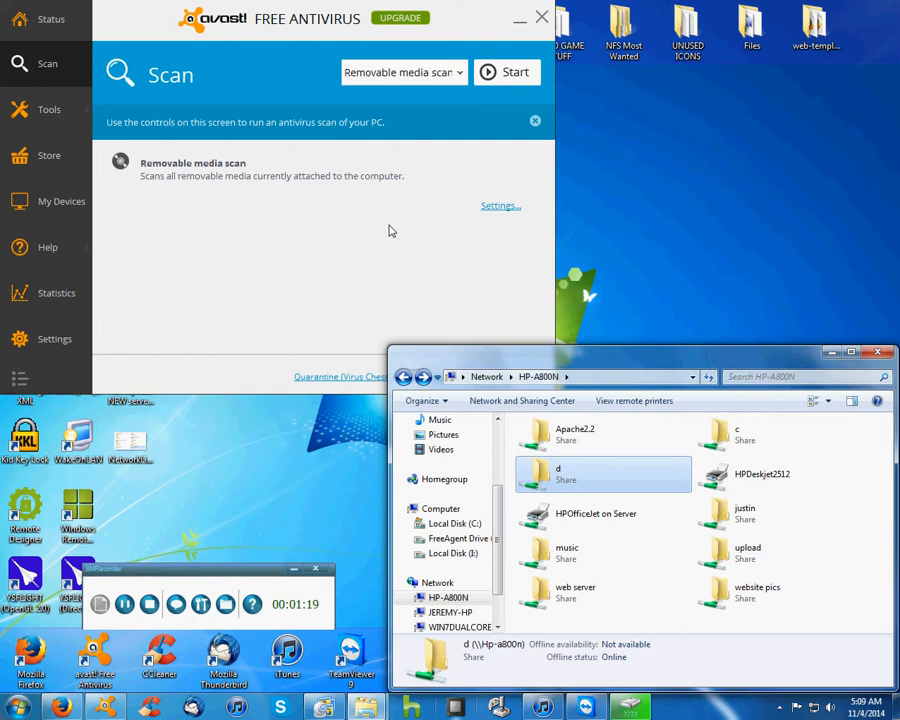
pyautogui.moveTo(296, 250)
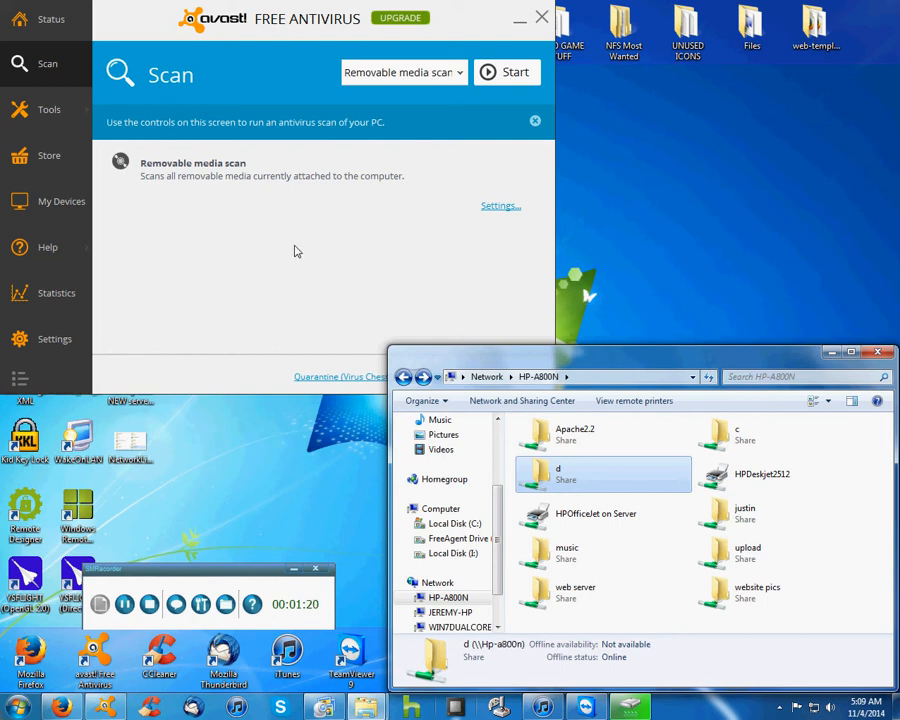
pyautogui.moveTo(312, 244)
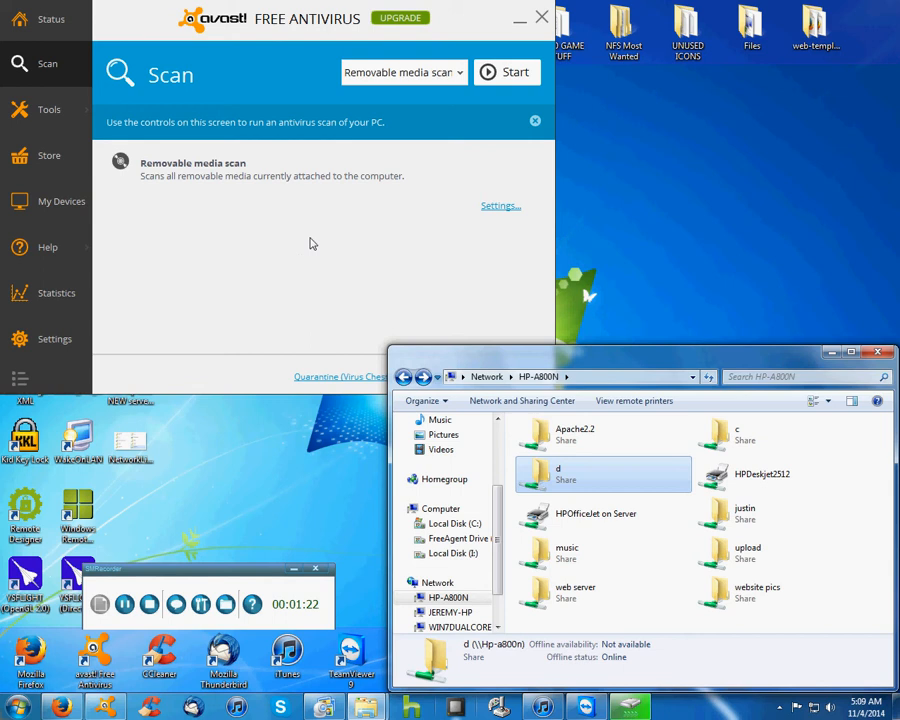
pyautogui.moveTo(440, 152)
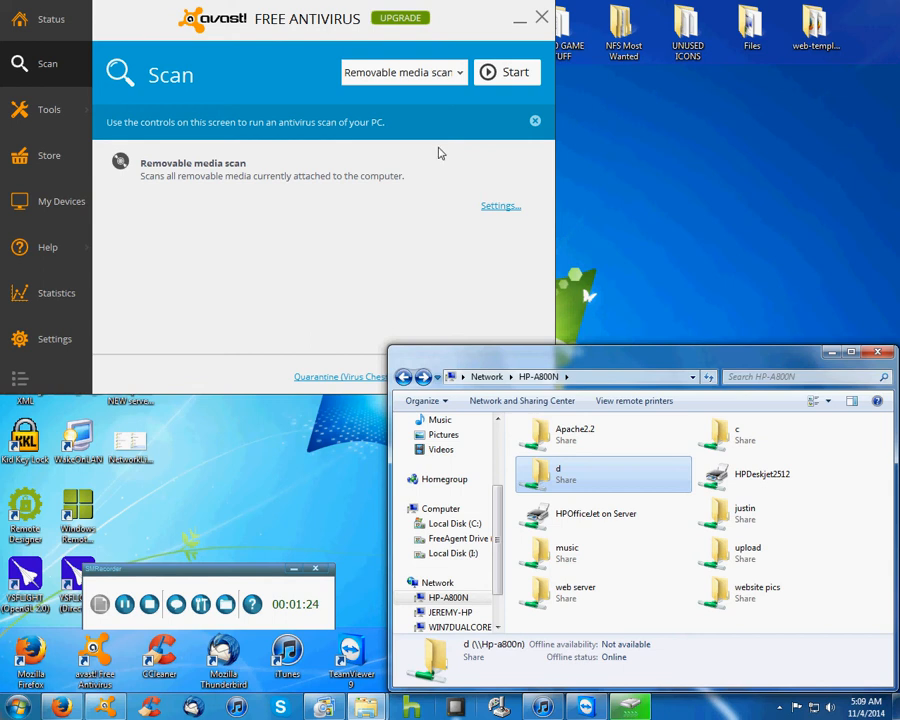
pyautogui.moveTo(444, 212)
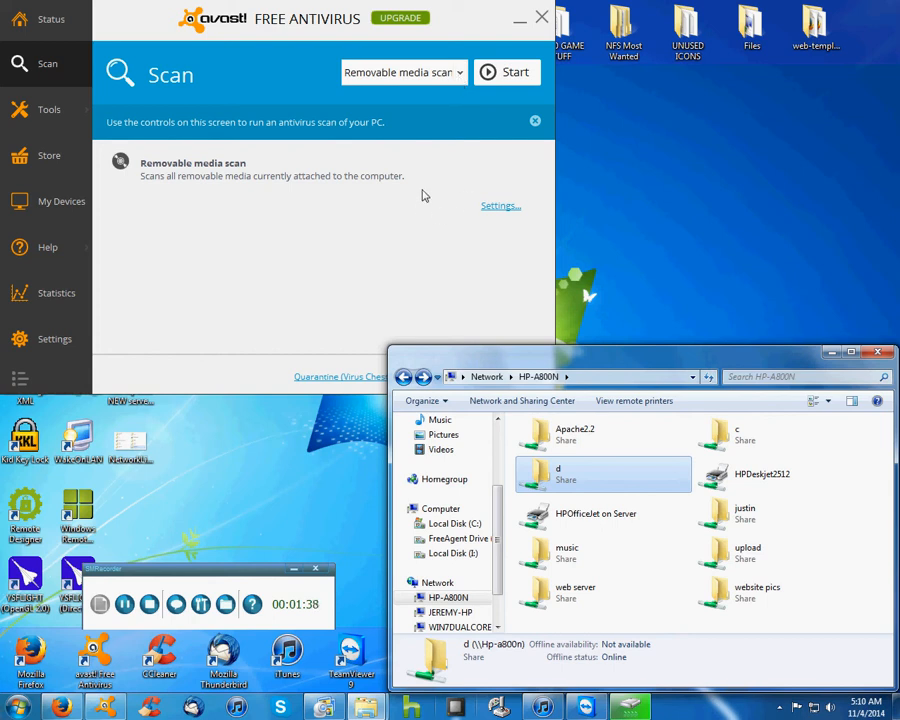
pyautogui.moveTo(410, 296)
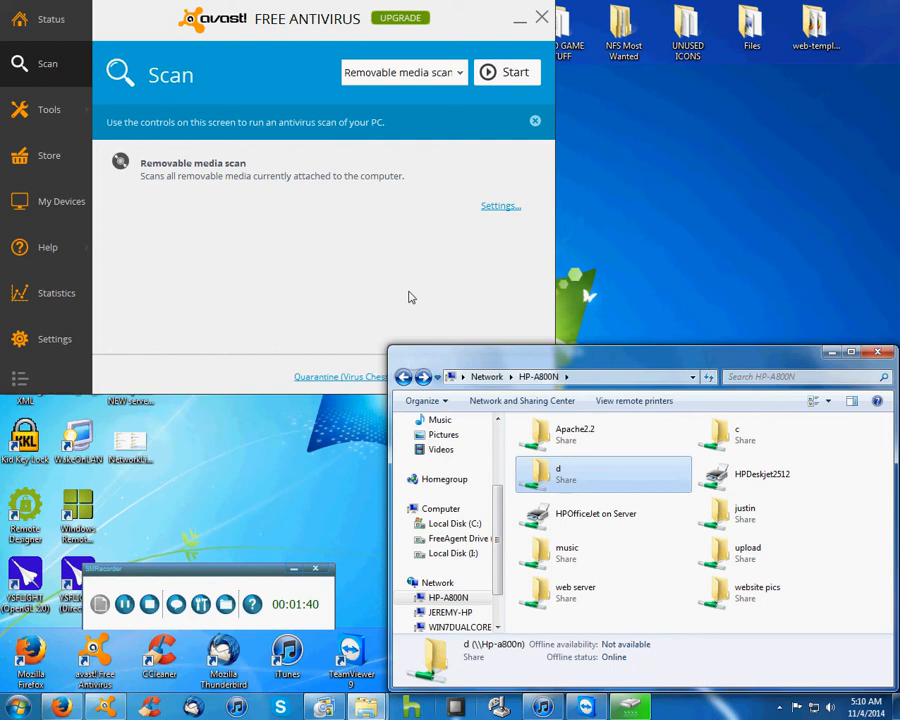
pyautogui.moveTo(420, 312)
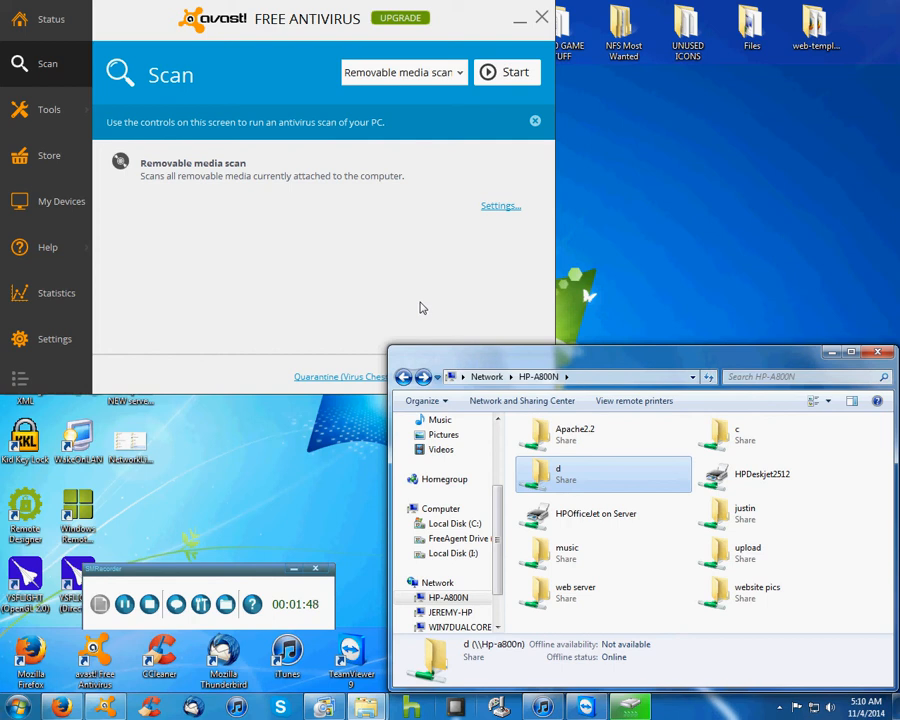
pyautogui.moveTo(416, 296)
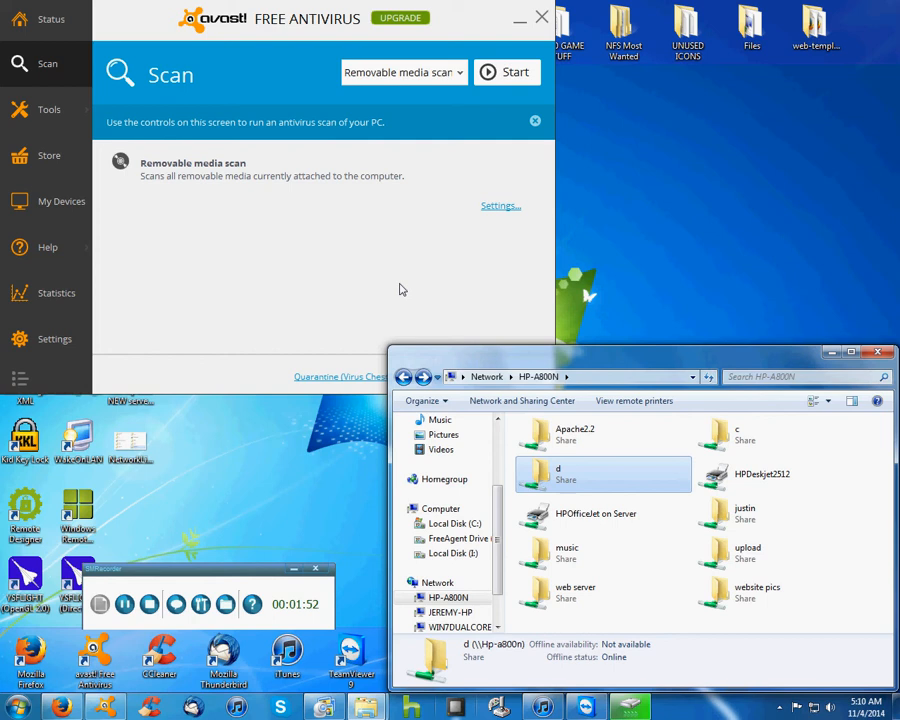
pyautogui.moveTo(396, 278)
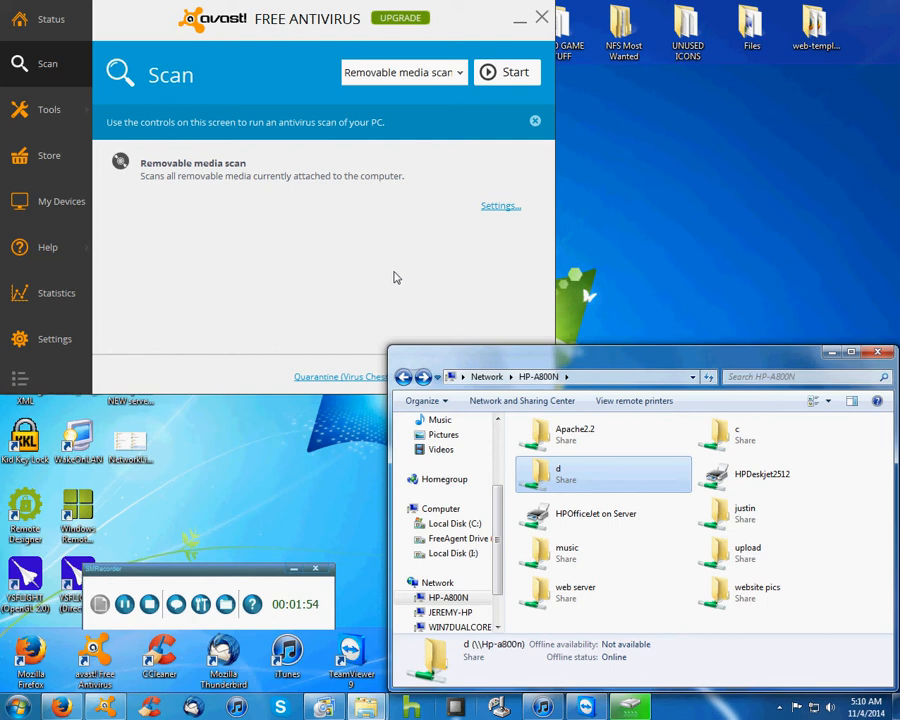
pyautogui.moveTo(410, 218)
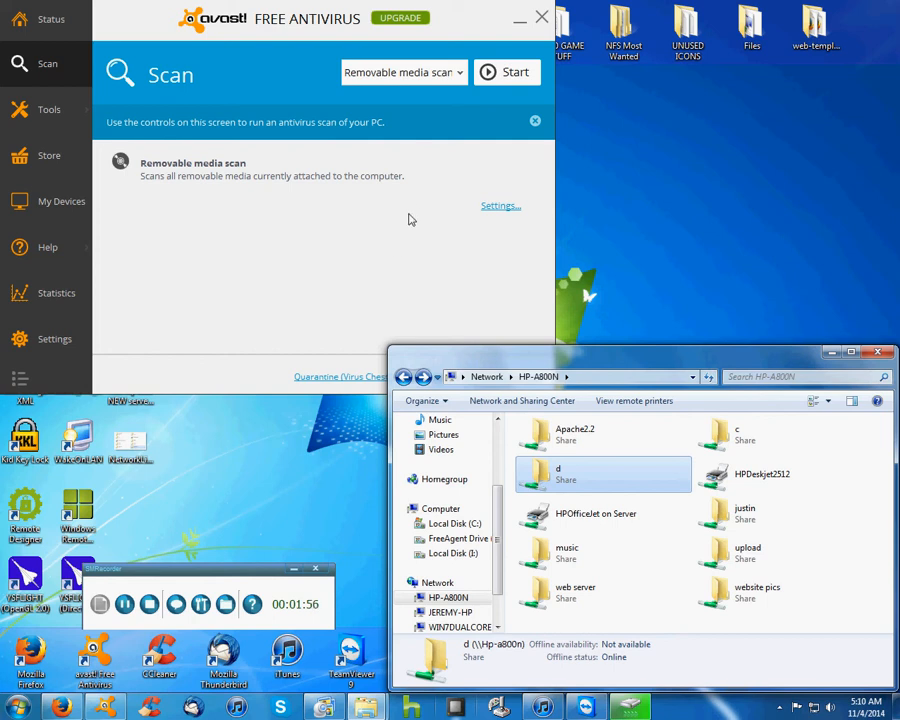
pyautogui.moveTo(404, 228)
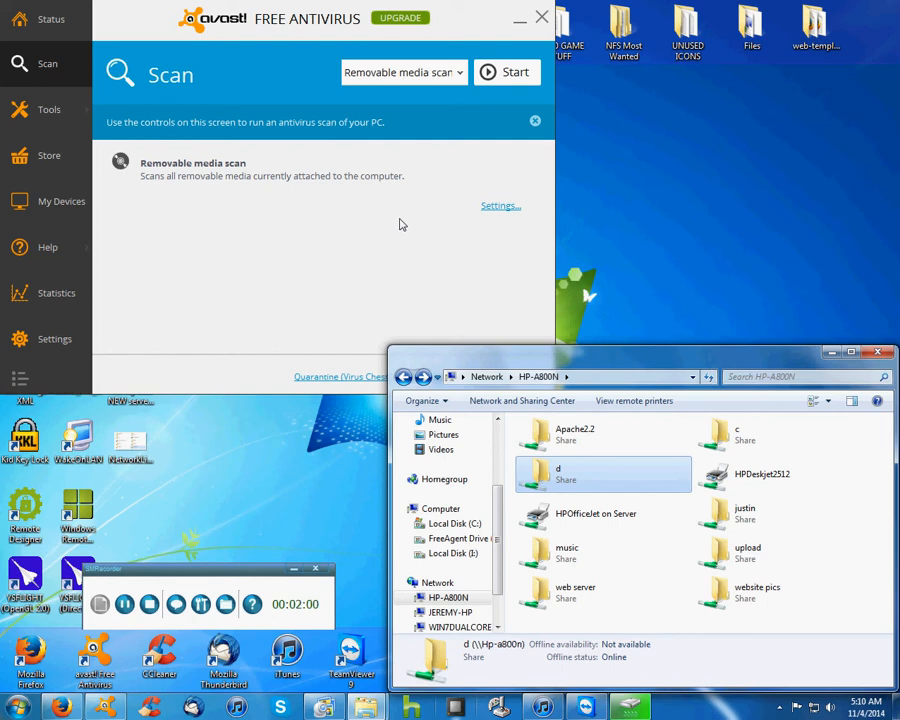
pyautogui.moveTo(412, 232)
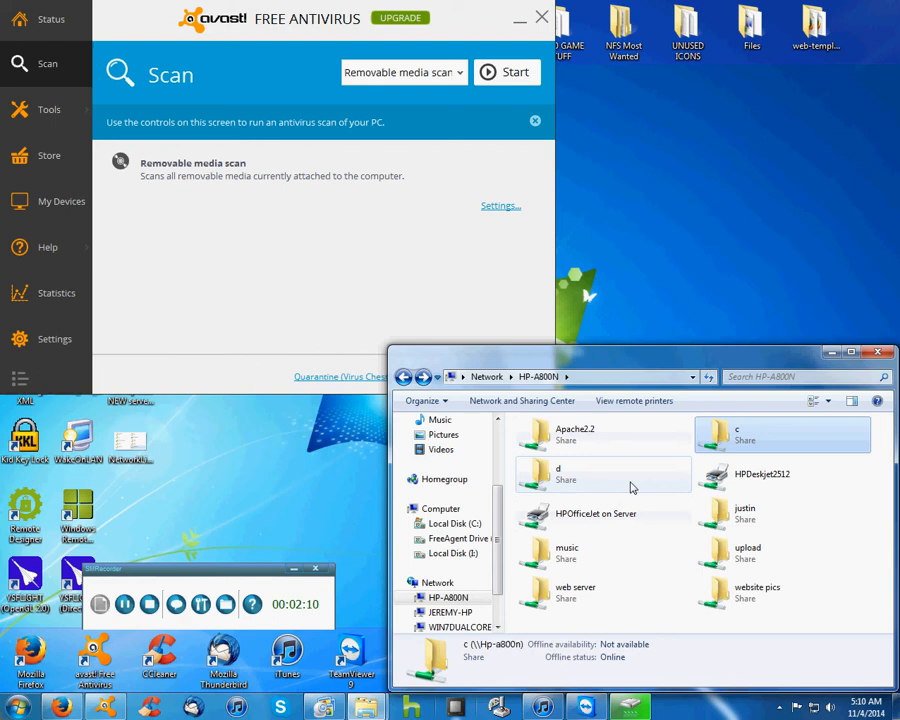
# Step: Browse the shared c drive into Documents and Settings and dismiss the access-denied error
pyautogui.doubleClick(736, 434)
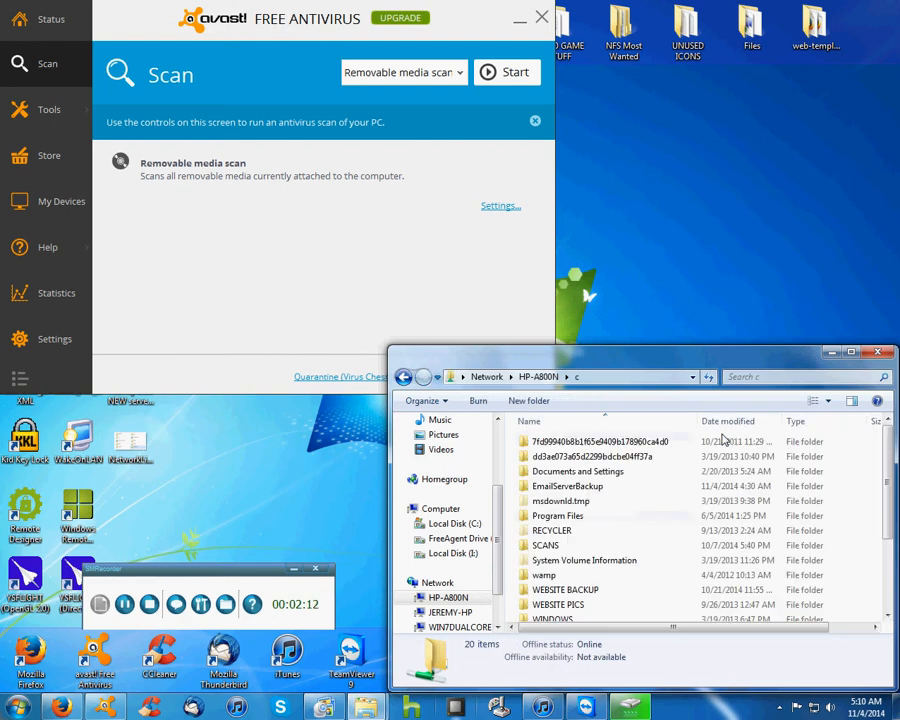
pyautogui.doubleClick(578, 472)
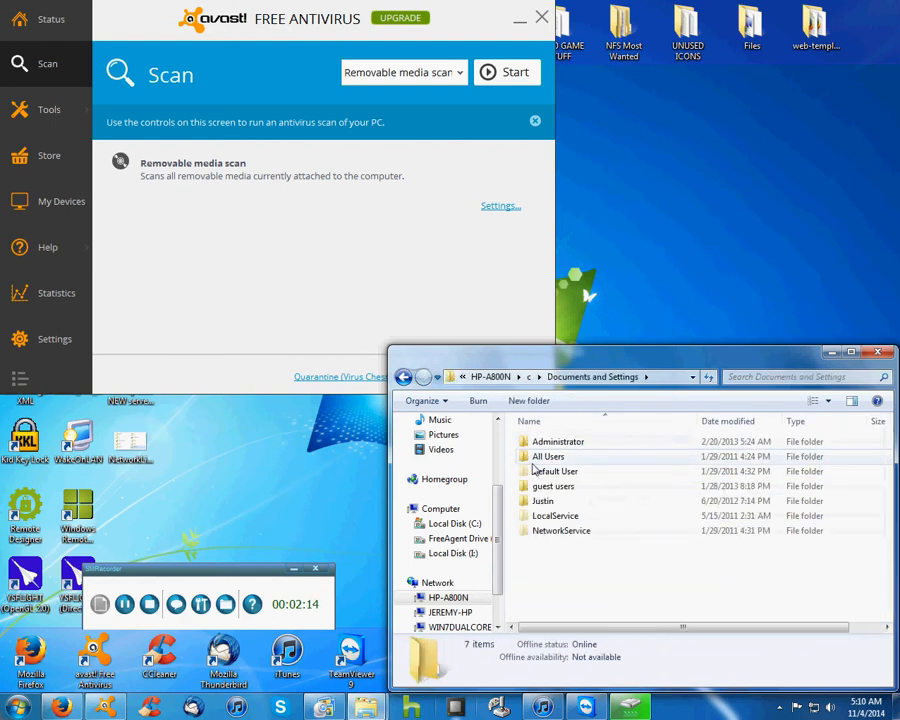
pyautogui.doubleClick(542, 500)
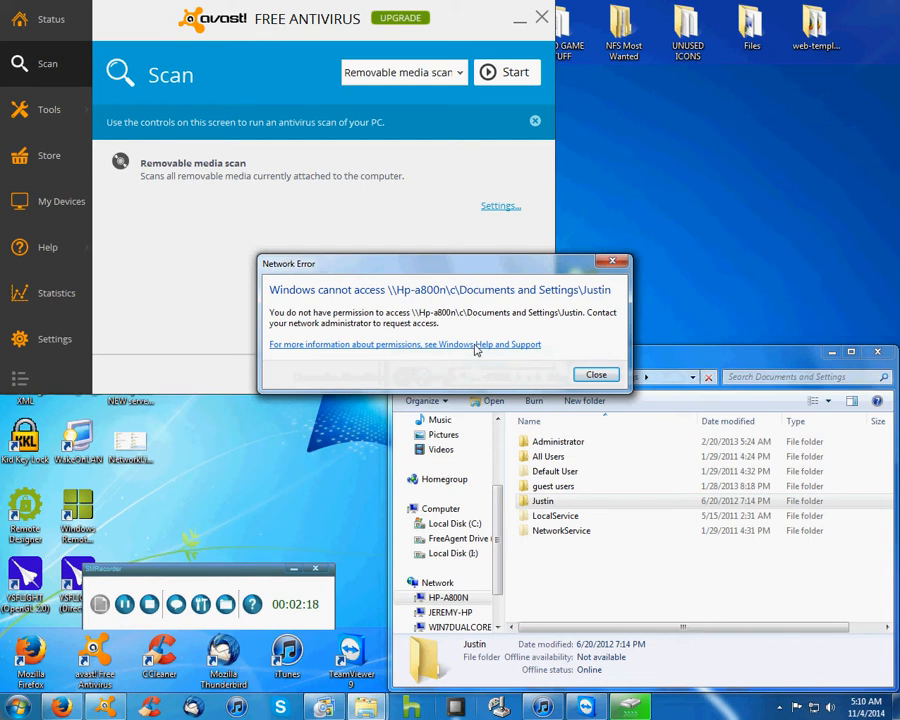
pyautogui.click(596, 374)
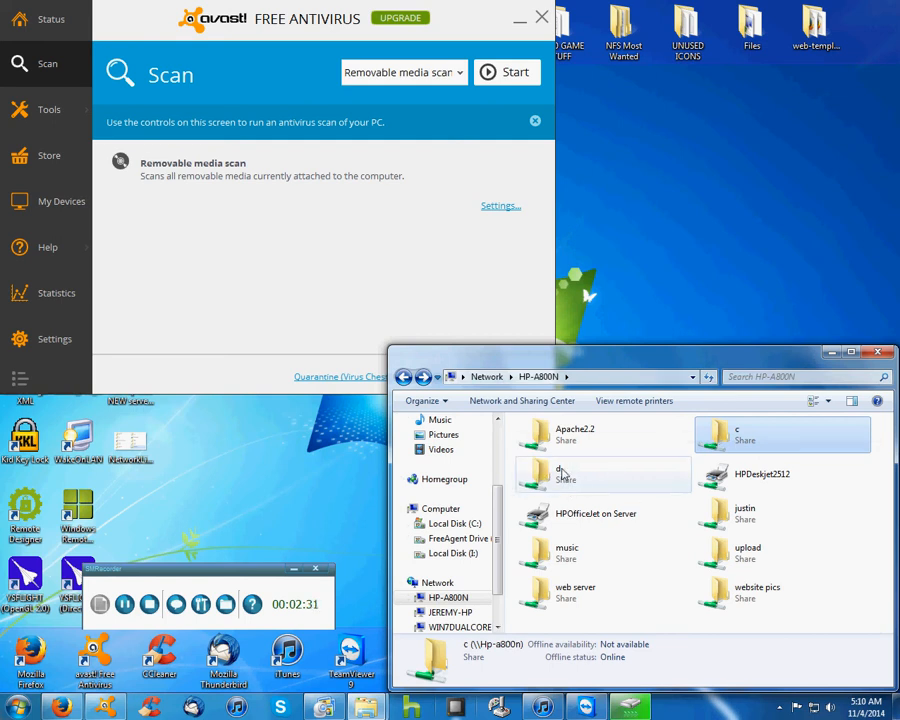
# Step: Show the shared d drive's folders (Apache 2.2, Program Files, WINDOWS) in Explorer
pyautogui.doubleClick(548, 474)
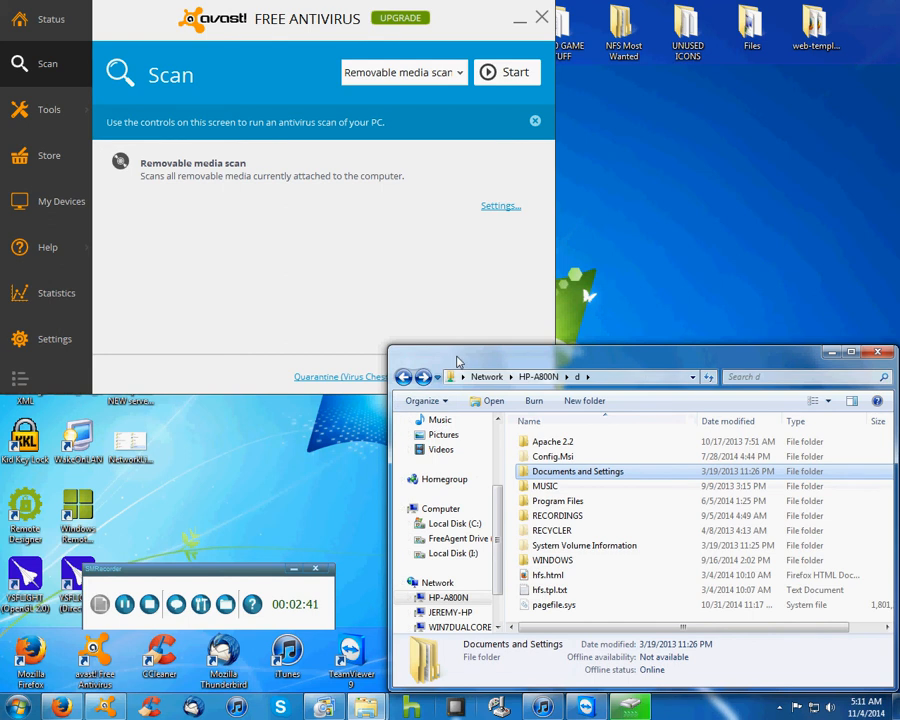
pyautogui.moveTo(640, 352); pyautogui.dragTo(640, 332)
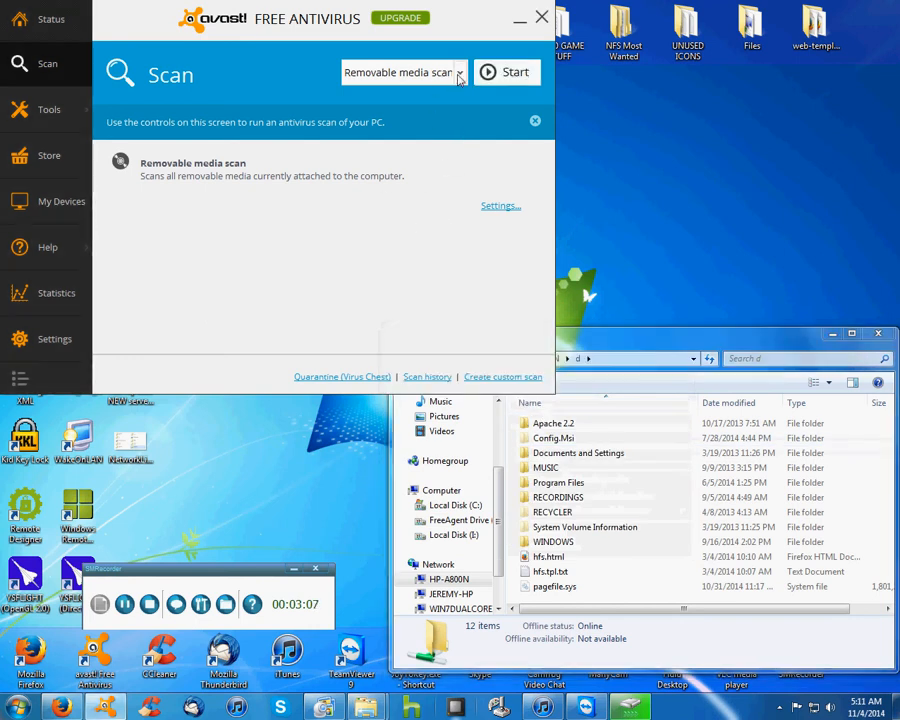
pyautogui.click(458, 72)
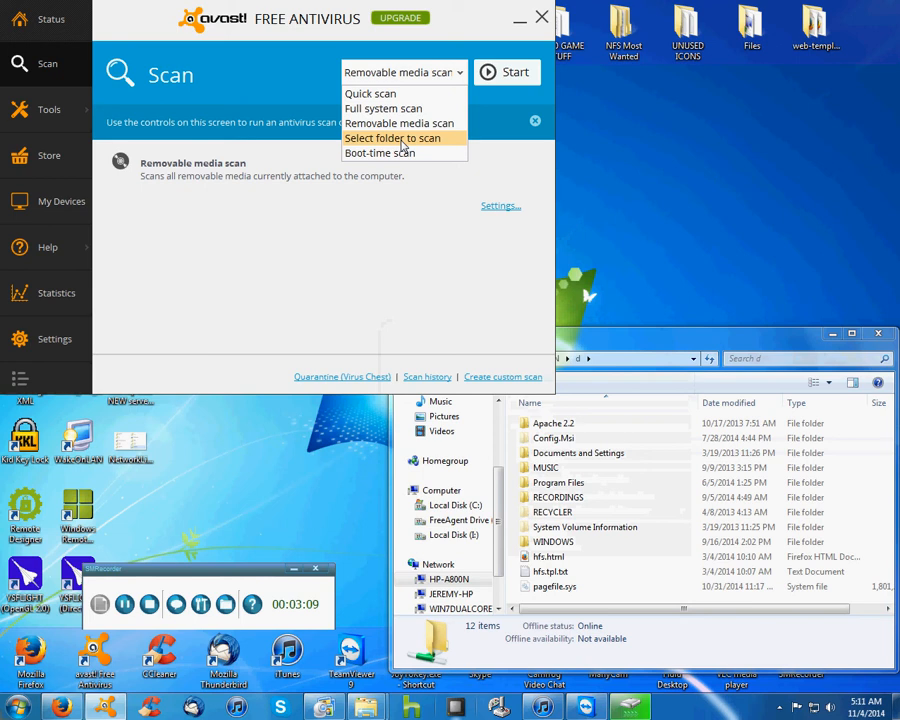
pyautogui.click(392, 136)
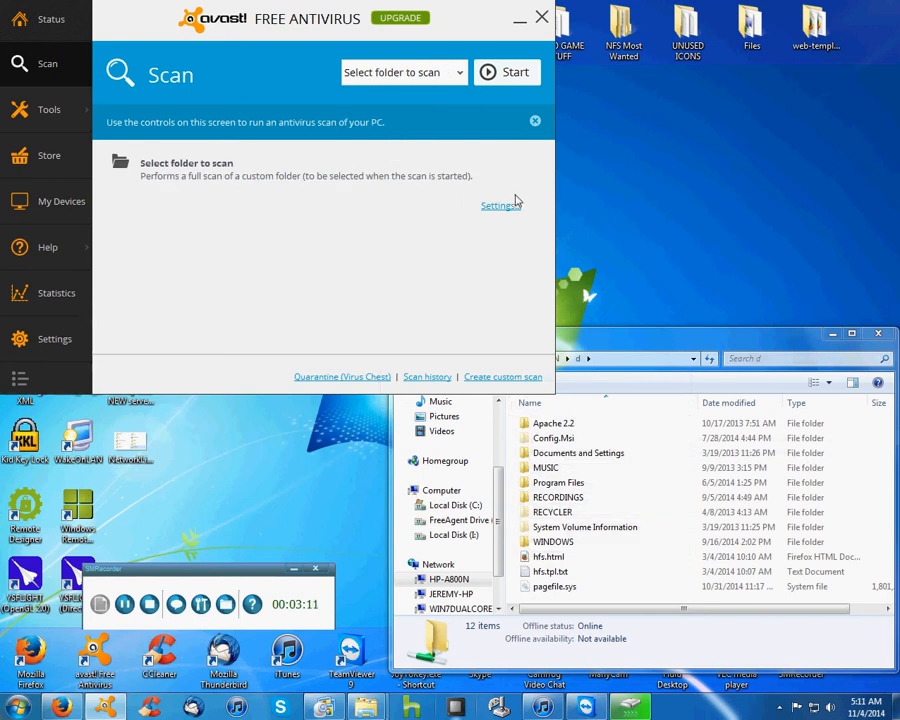
pyautogui.click(500, 204)
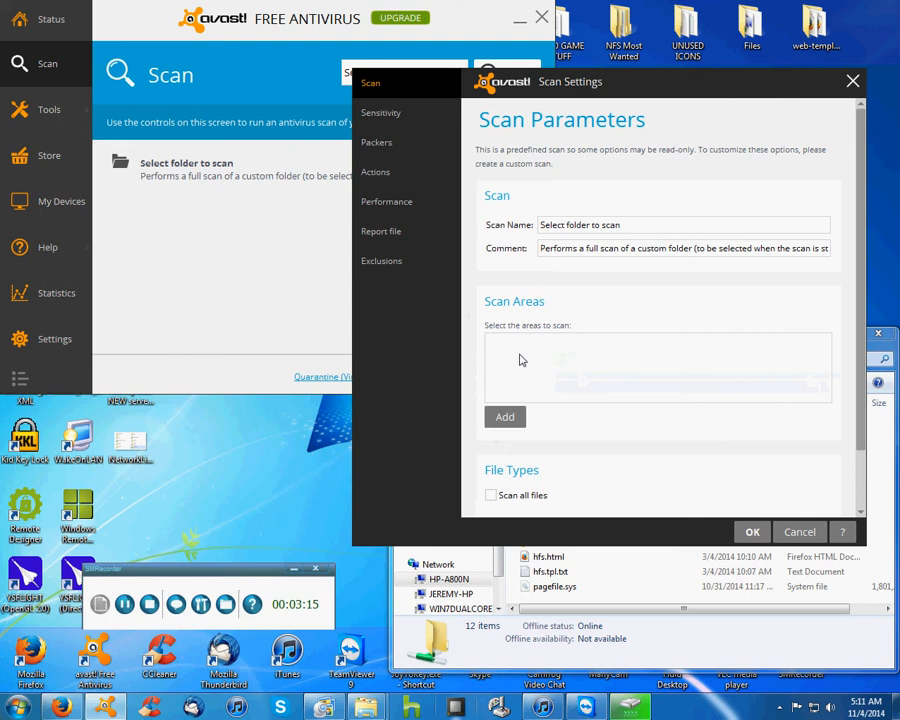
pyautogui.click(800, 532)
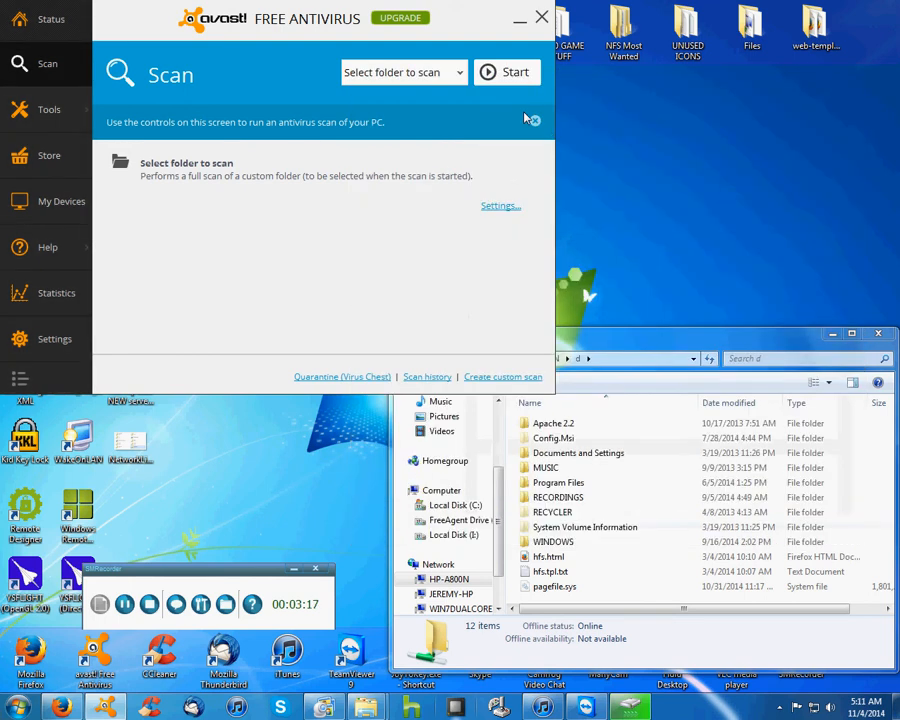
pyautogui.click(404, 72)
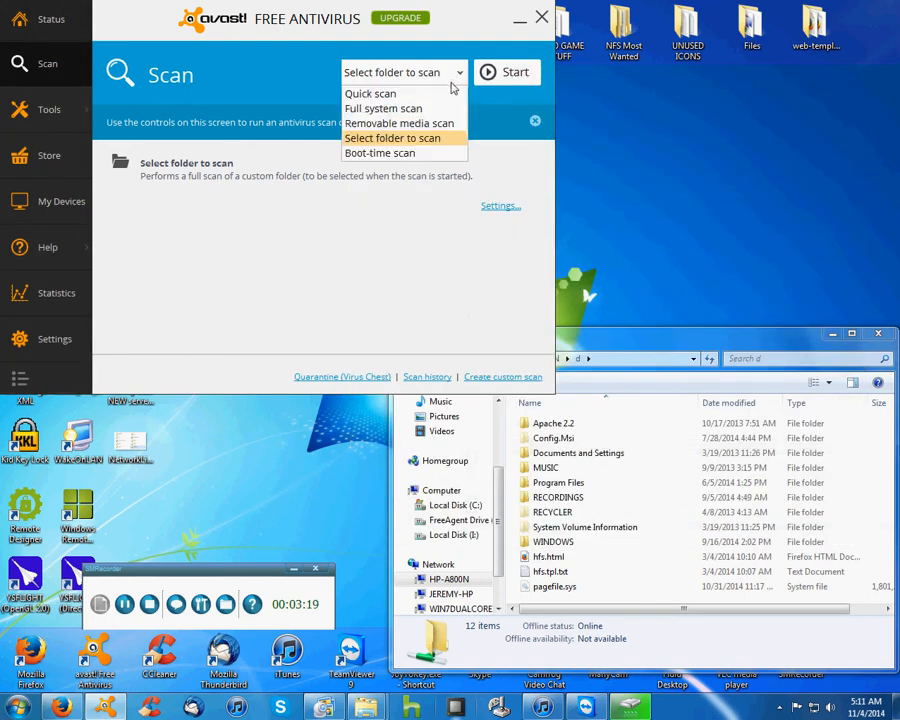
pyautogui.moveTo(352, 136)
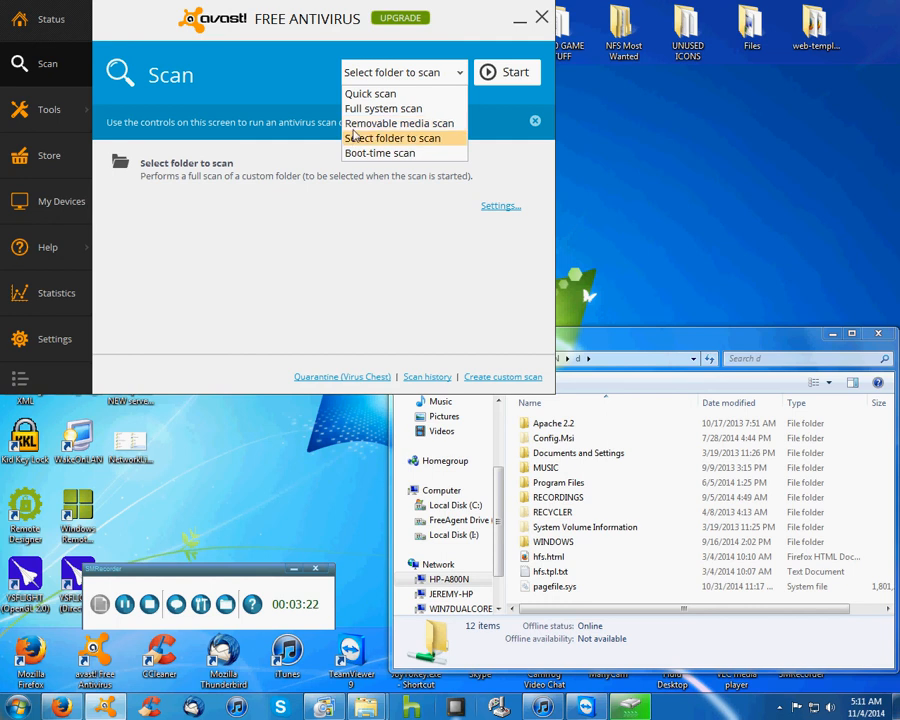
pyautogui.click(400, 124)
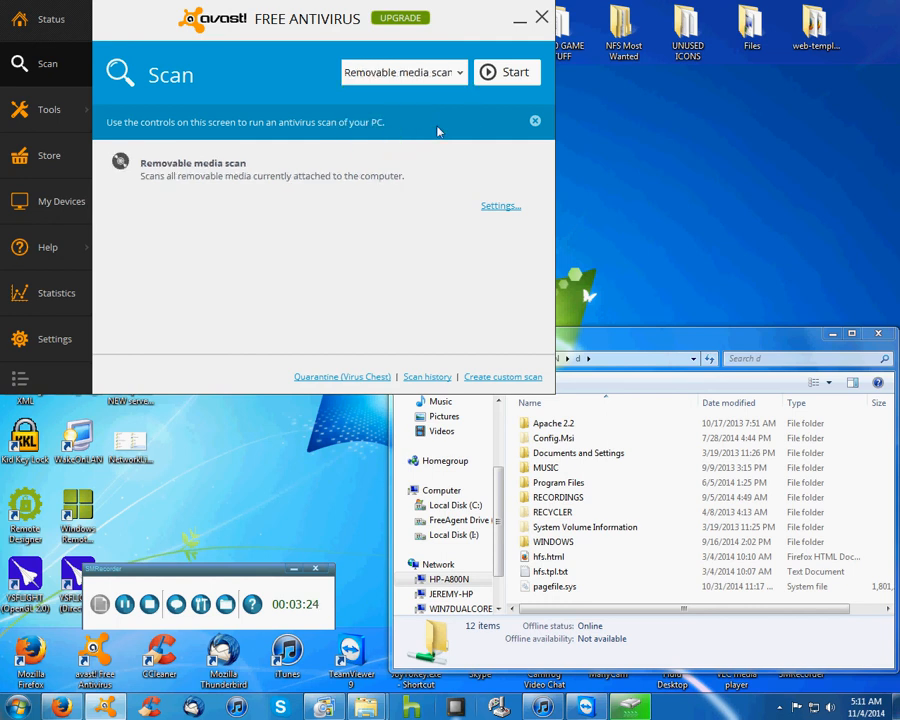
pyautogui.click(500, 206)
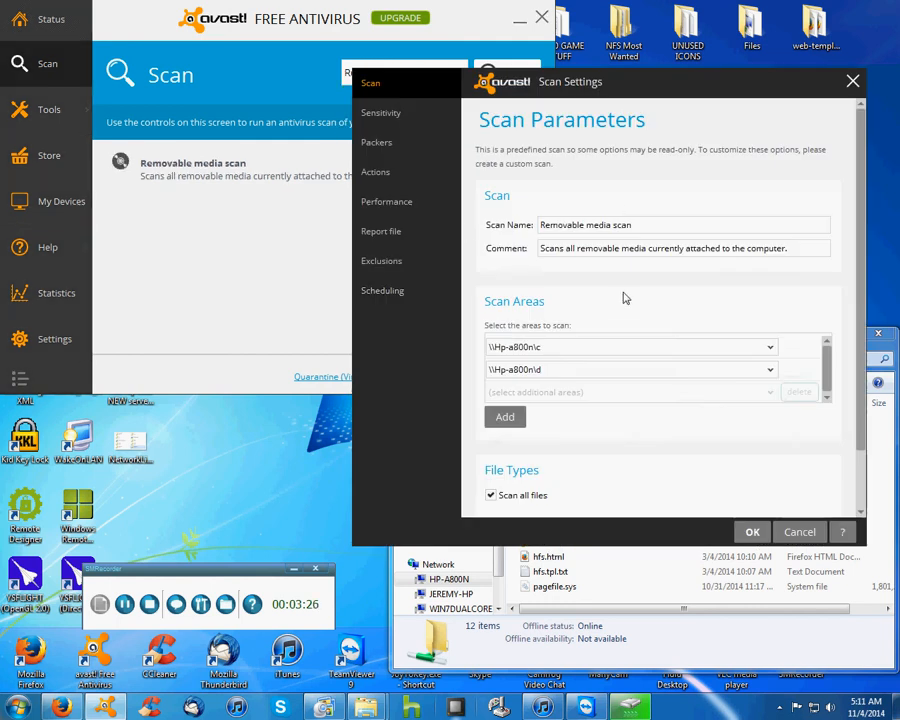
pyautogui.click(630, 390)
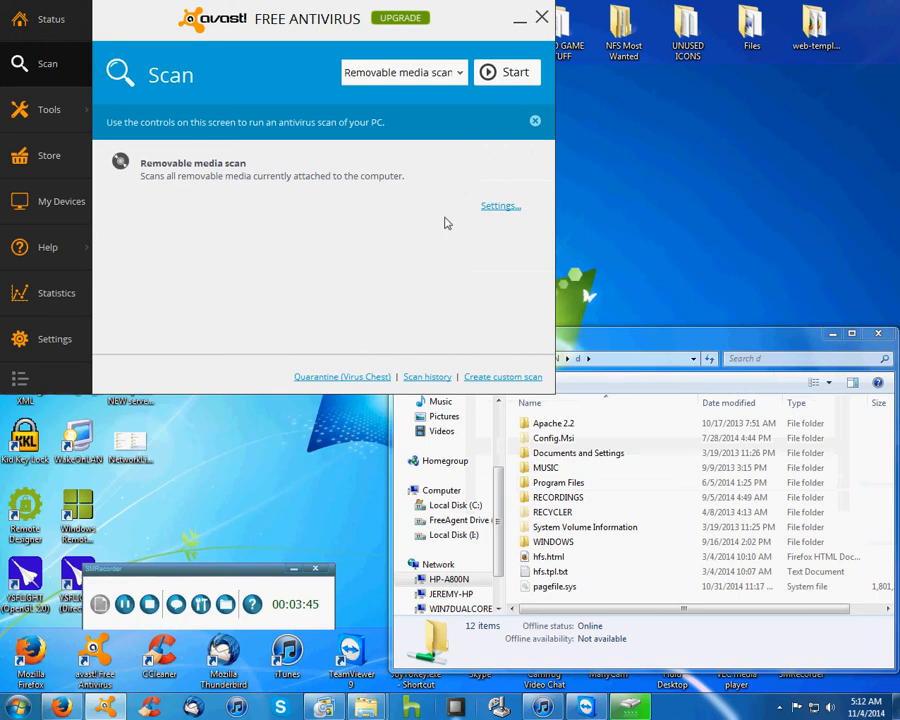
pyautogui.moveTo(280, 384)
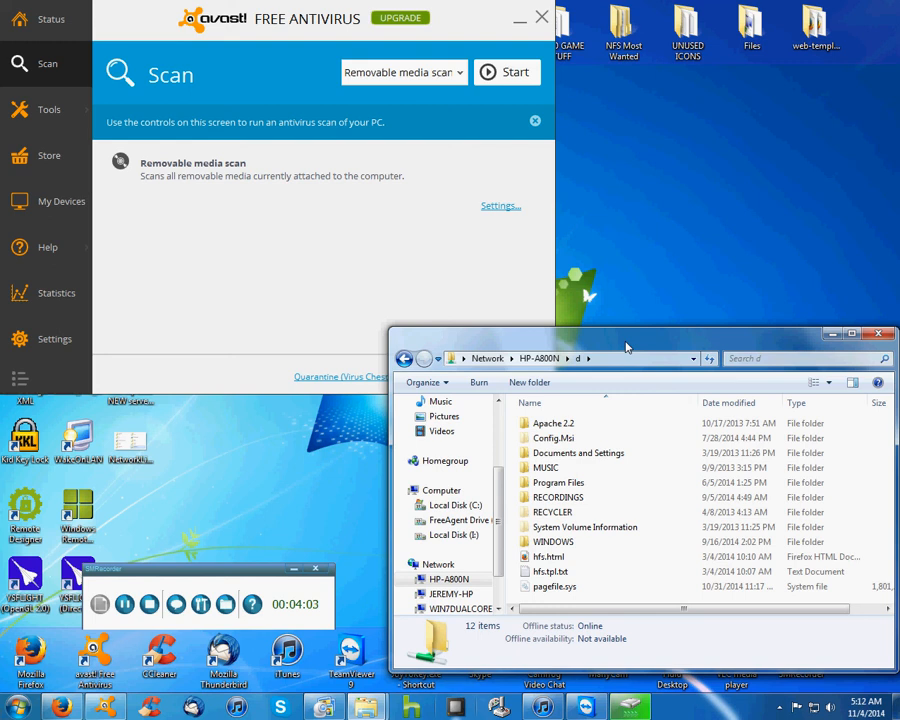
pyautogui.moveTo(350, 446)
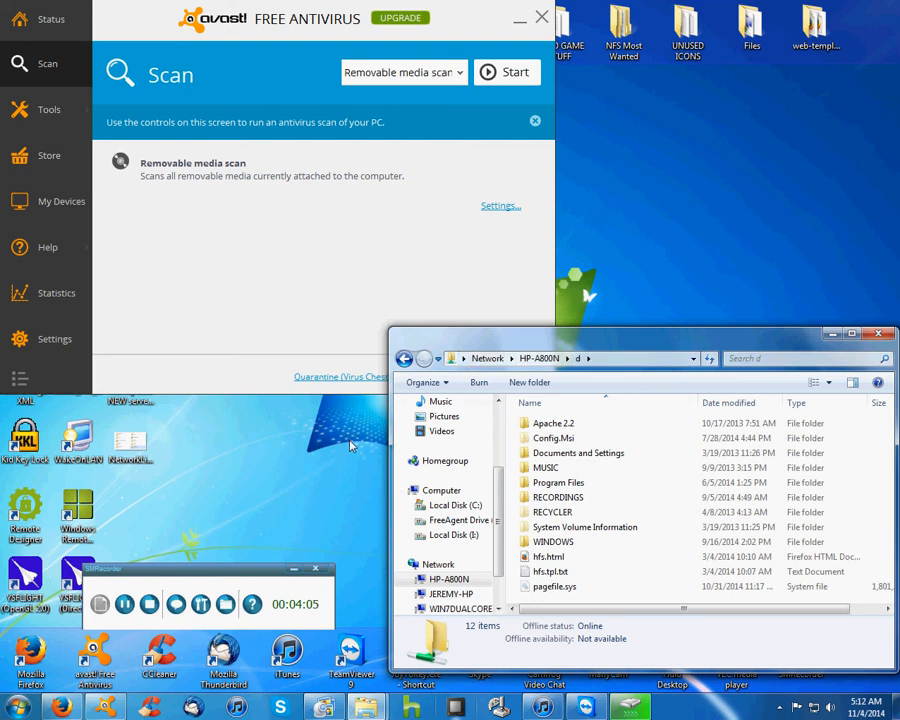